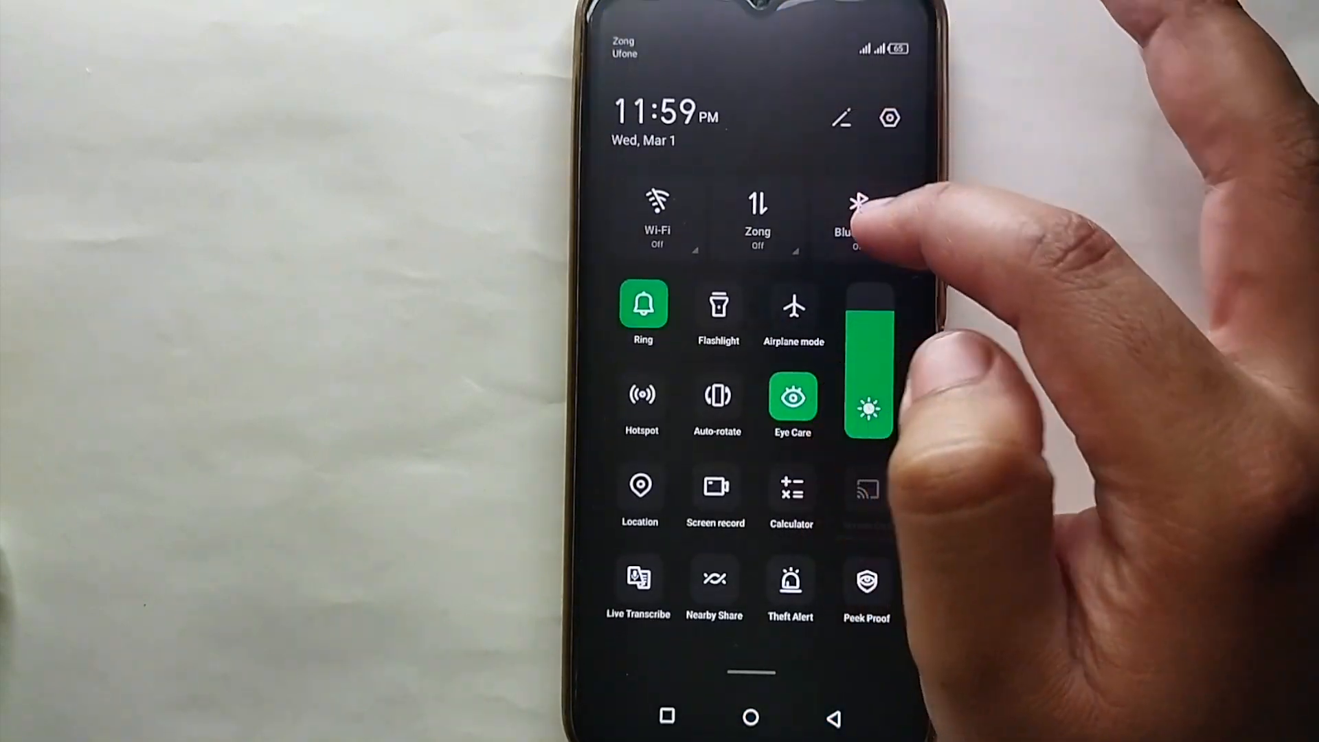
# Turn Bluetooth on and reach its settings page listing Air Dots and available devices
pyautogui.click(858, 218)
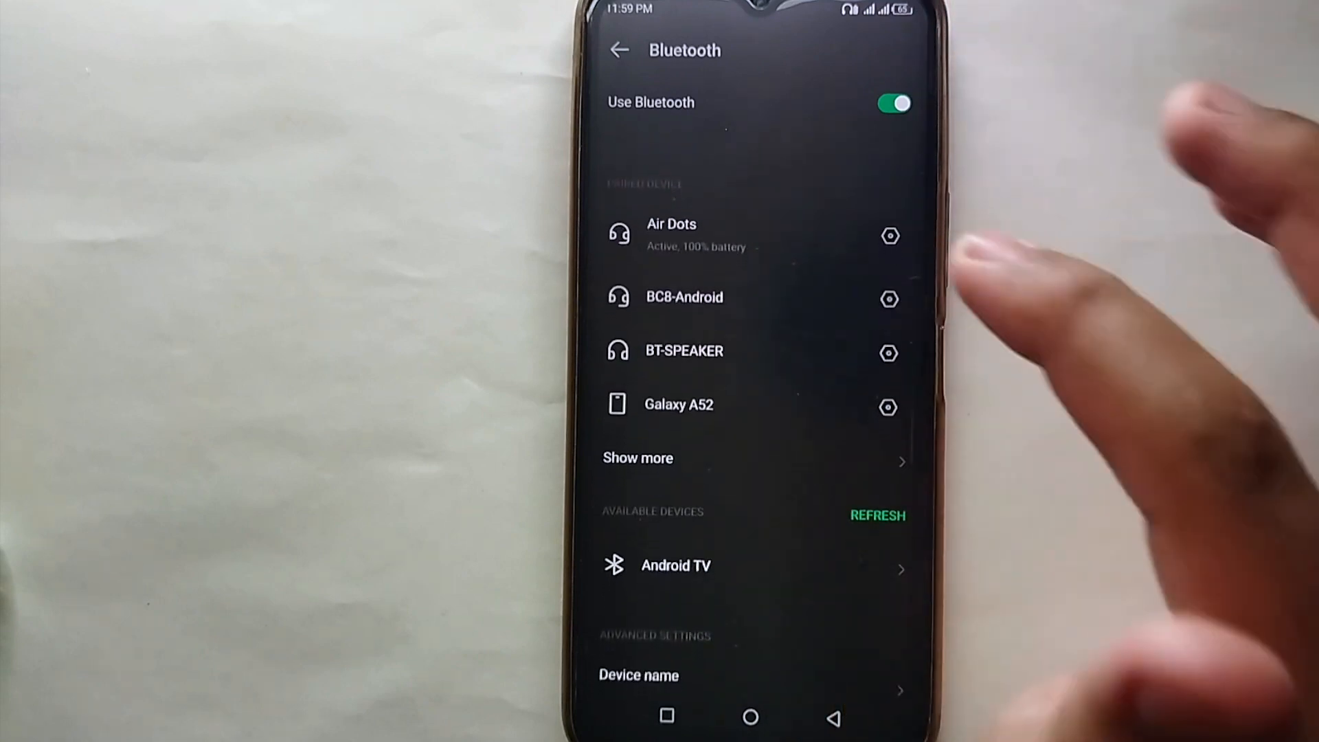
# Show the device details for the paired Air Dots headphones via the gear icon
pyautogui.click(891, 235)
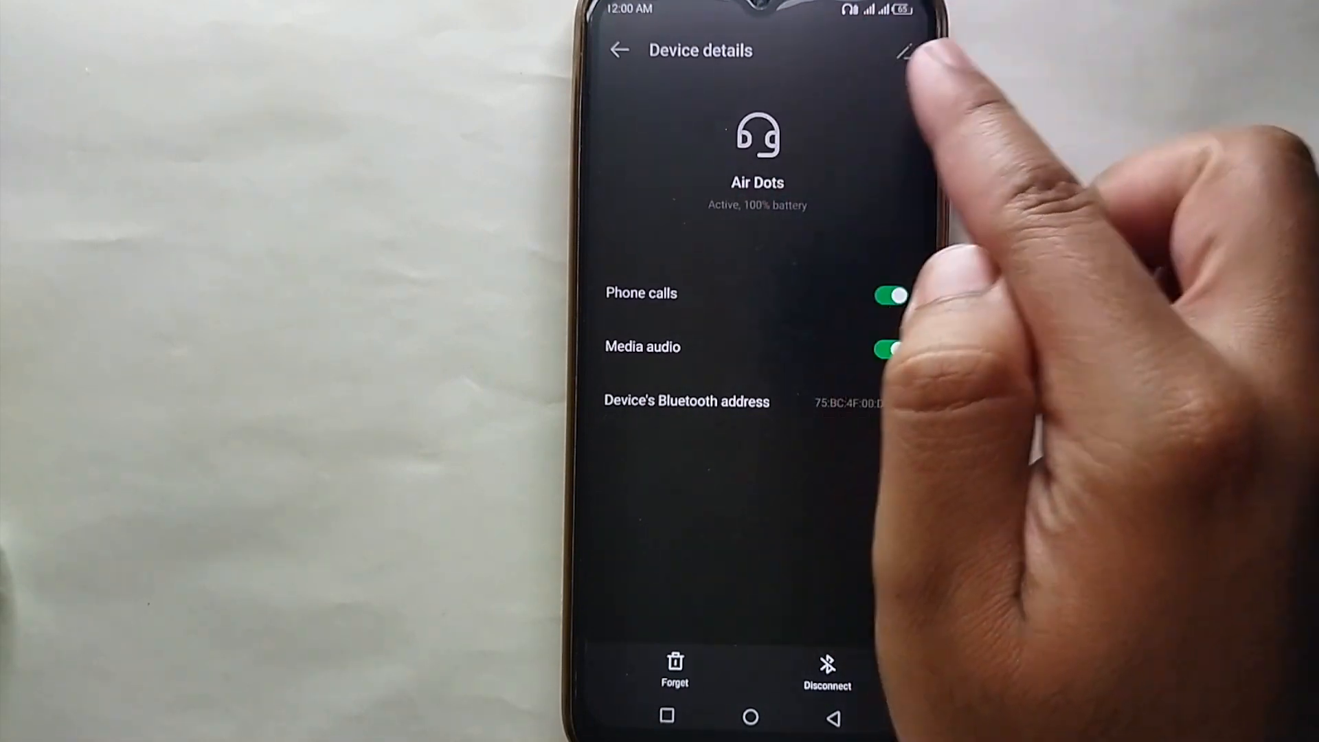
# Change the Device name from 'Air Dots' to 'My headphones' and confirm the rename
pyautogui.click(907, 51)
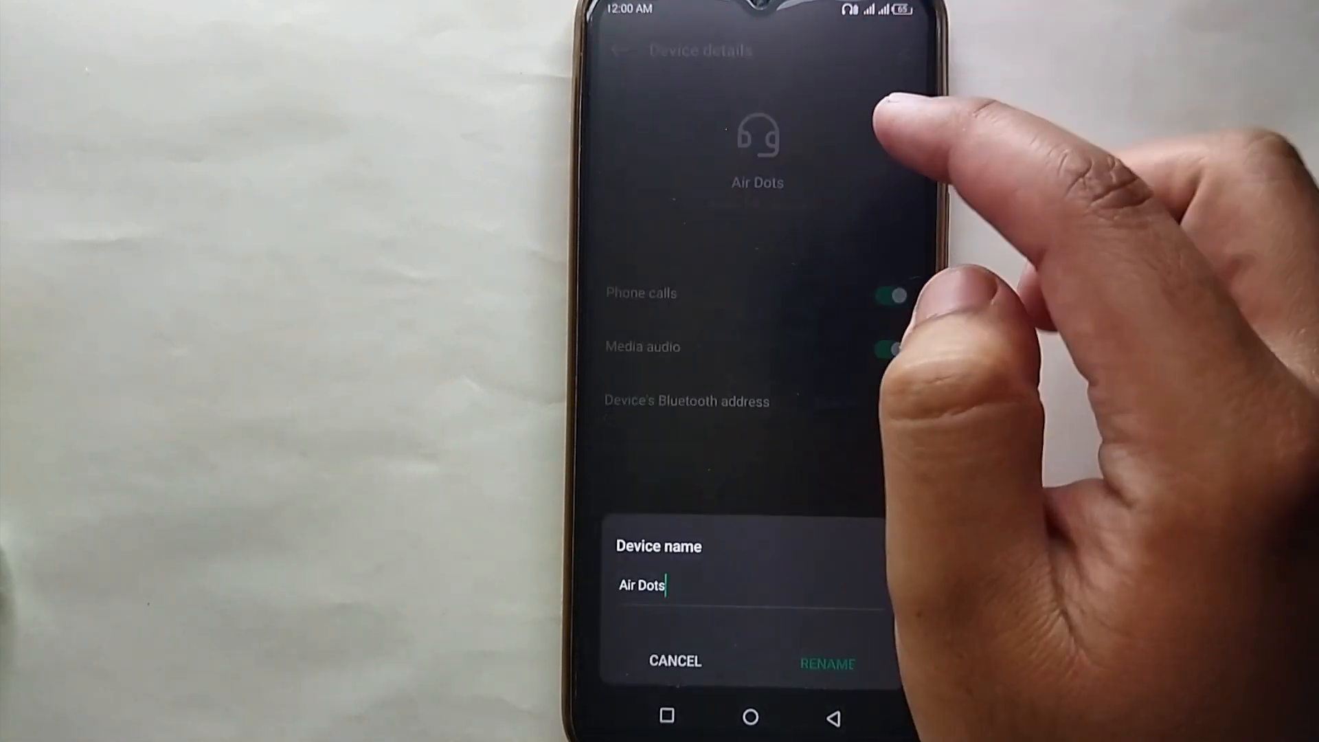
pyautogui.write('t')
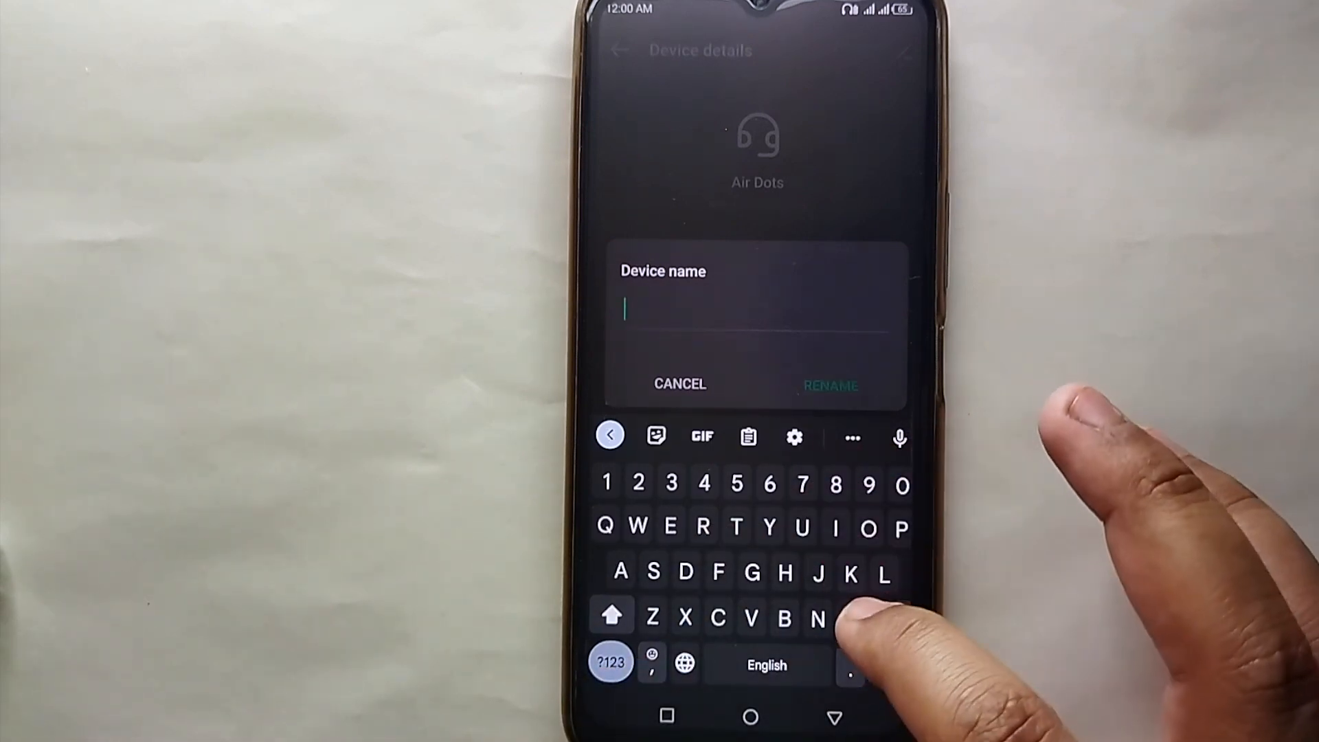
pyautogui.write('My')
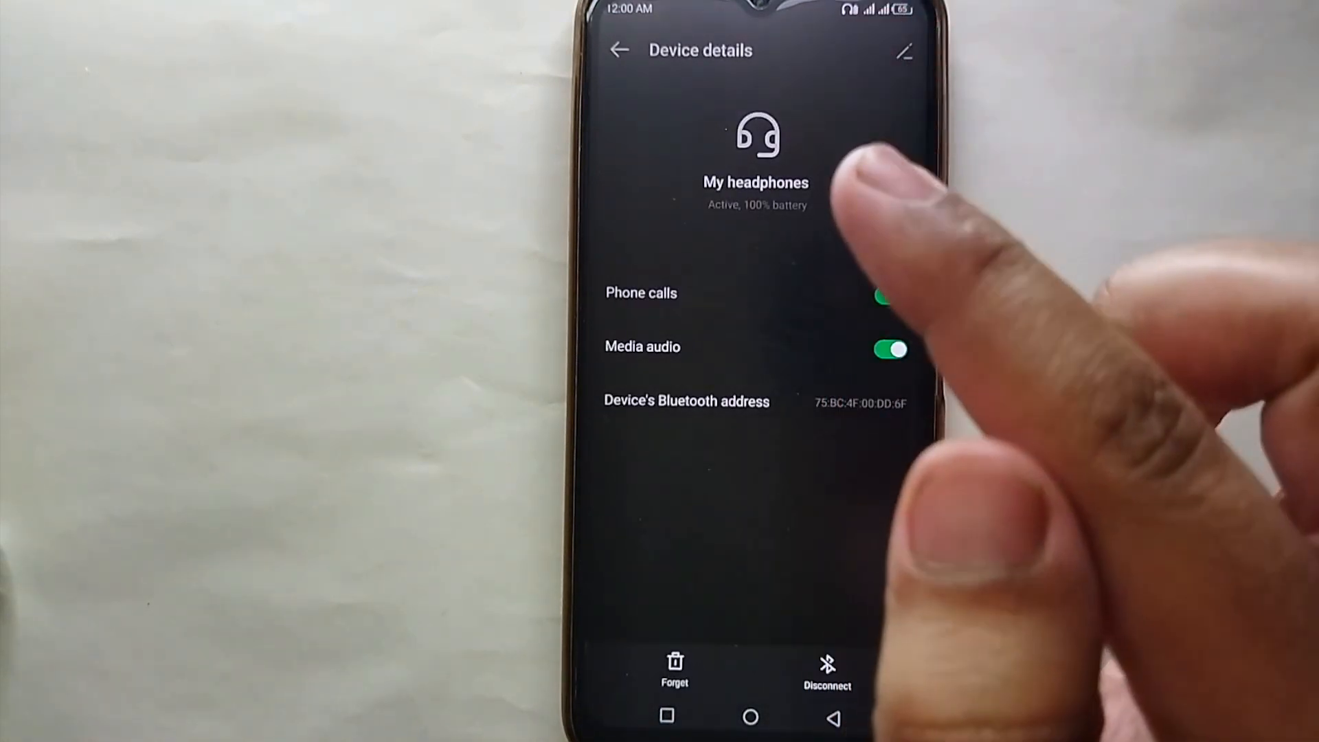
# Reopen the Device name dialog to confirm it now reads 'My headphones'
pyautogui.click(890, 295)
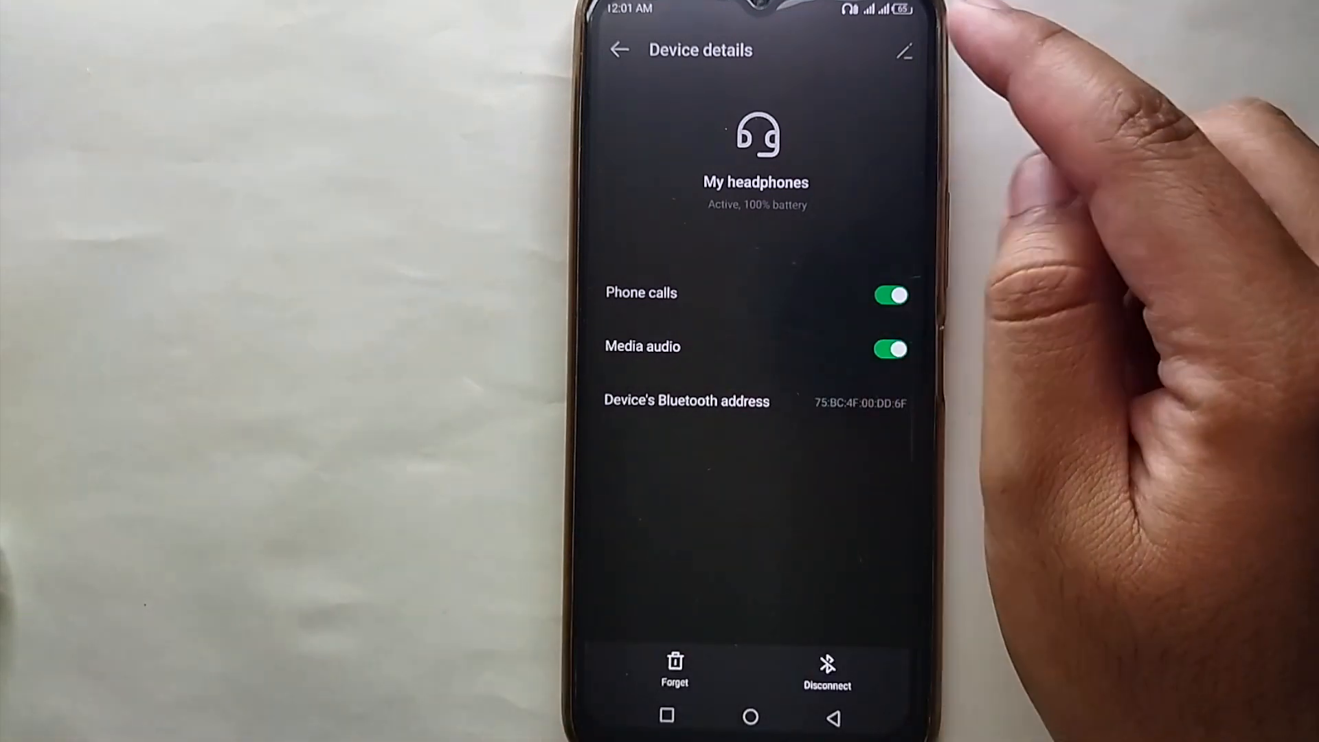
pyautogui.click(904, 51)
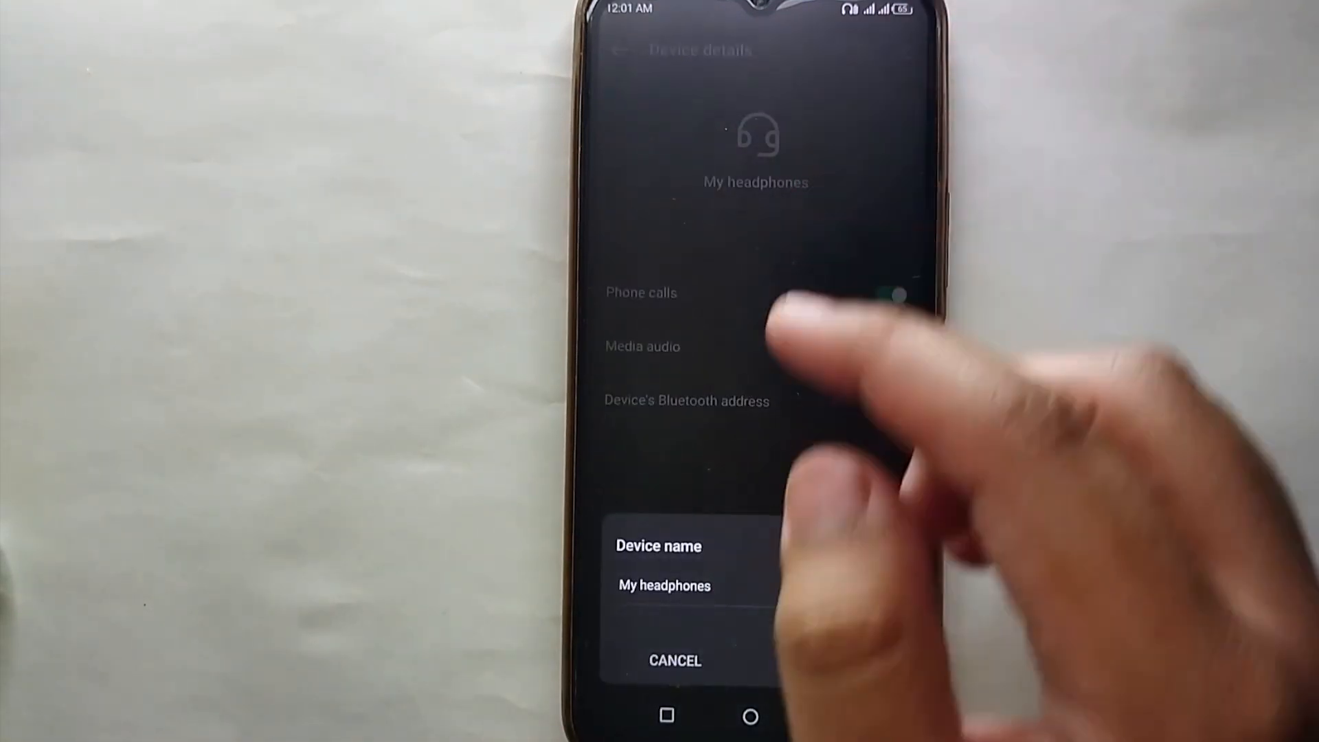